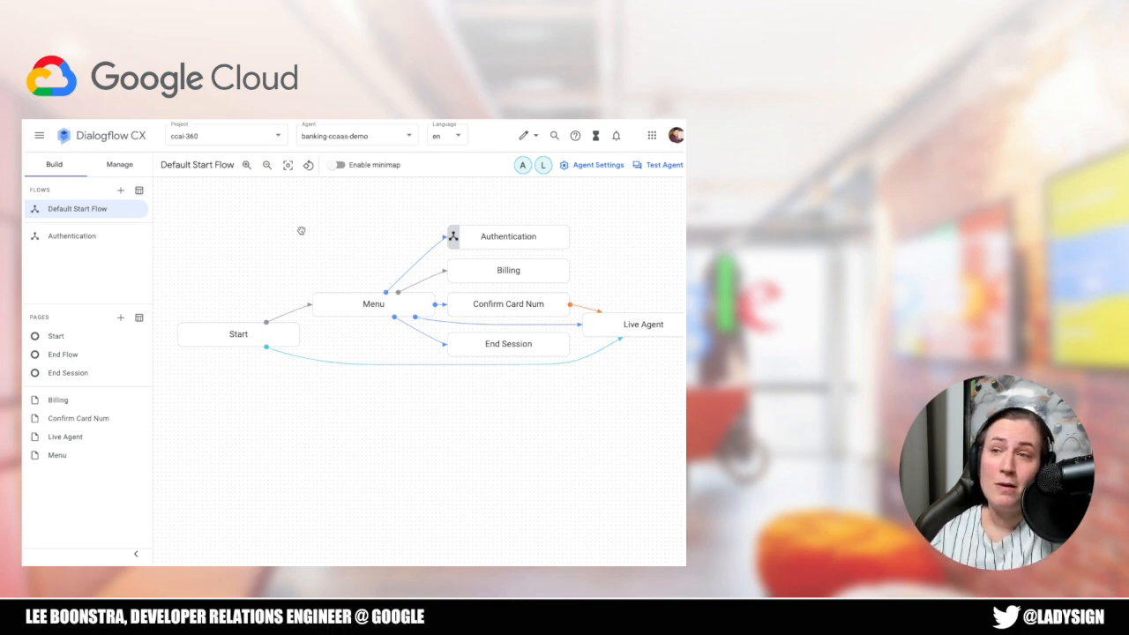
- View the Billing page's entry fulfillment message in the flow map, then close its panel
click(373, 304)
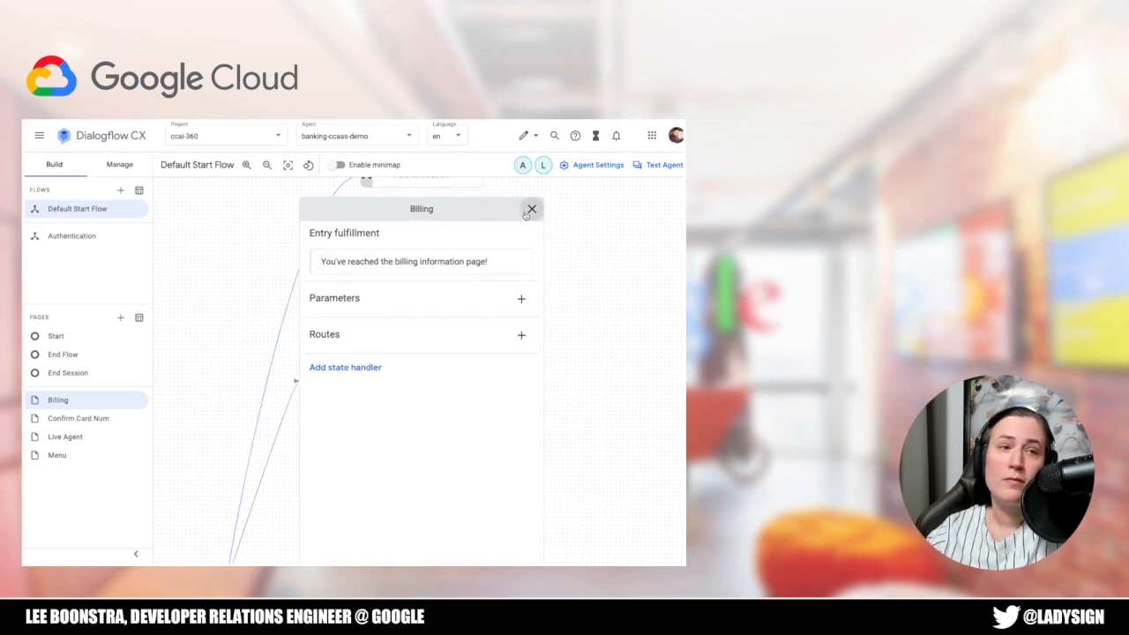
click(531, 209)
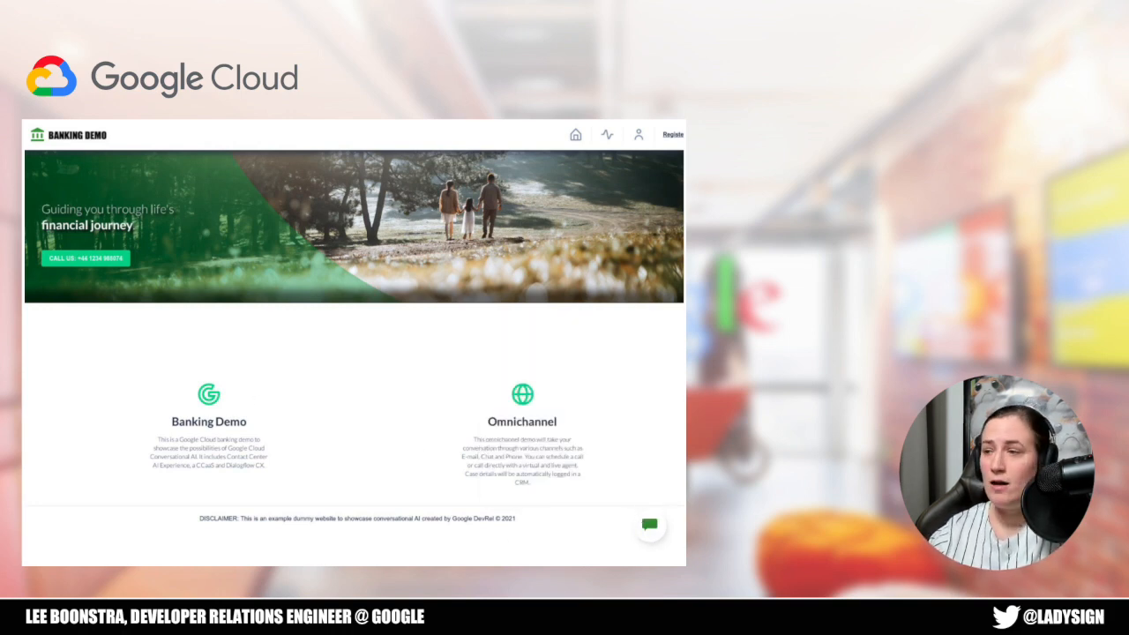
- Start a new Banking support conversation on the demo site and choose live chat
click(648, 525)
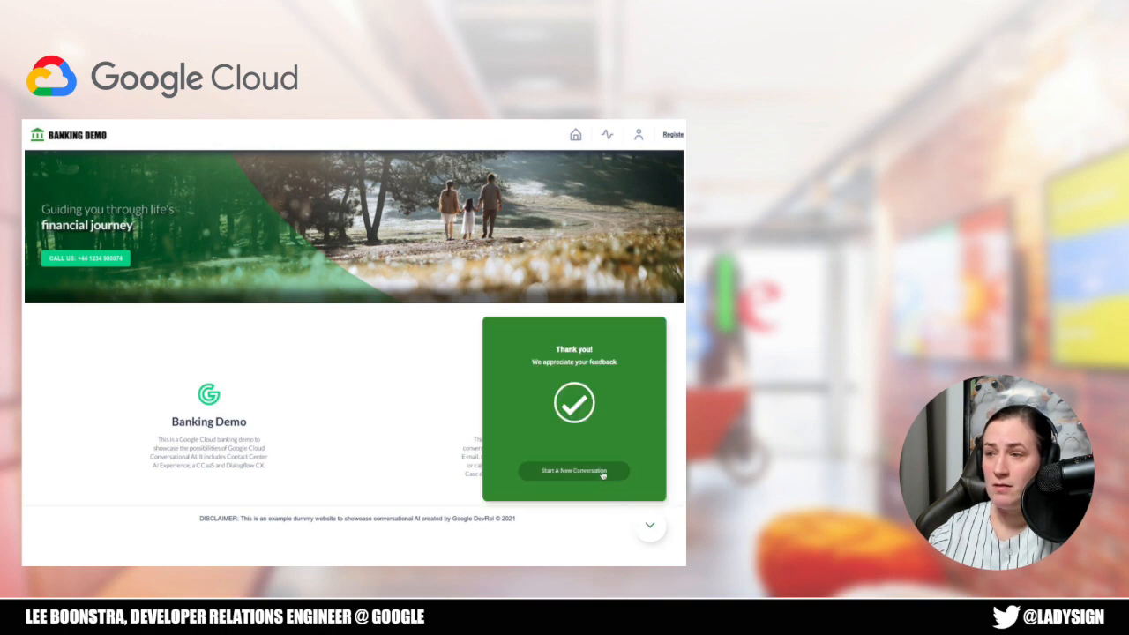
click(573, 470)
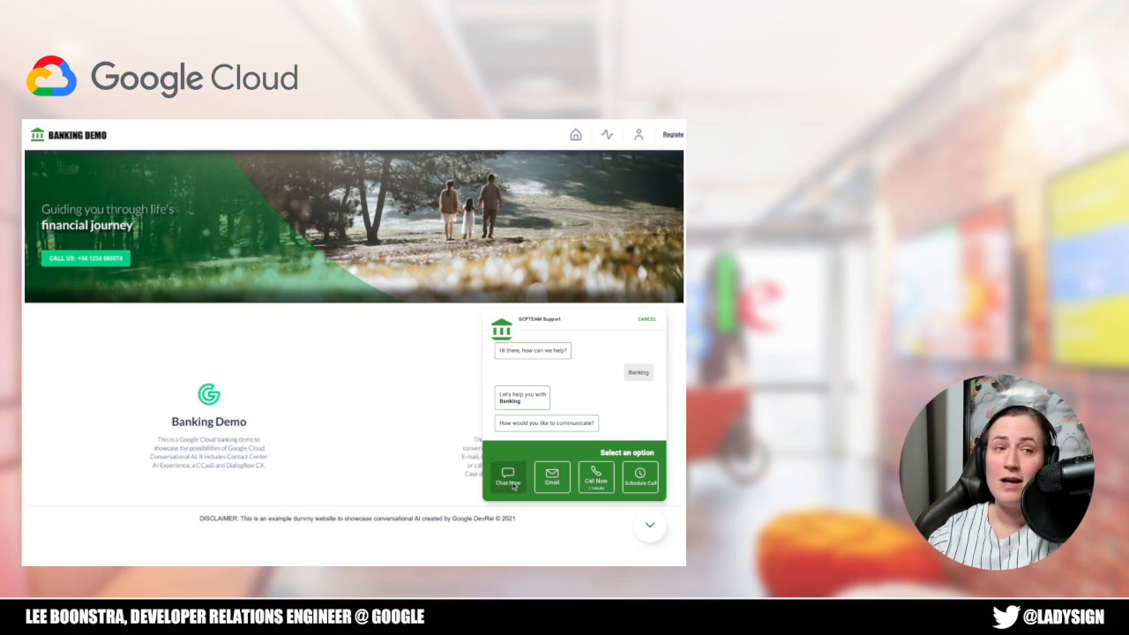
click(507, 480)
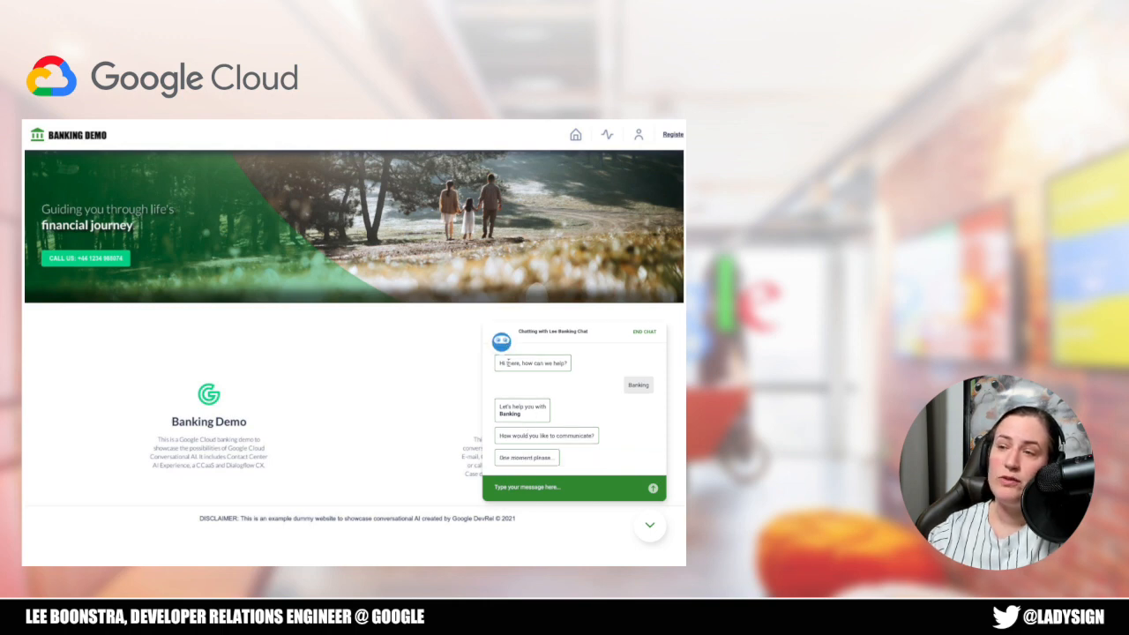
mouse_move(544, 344)
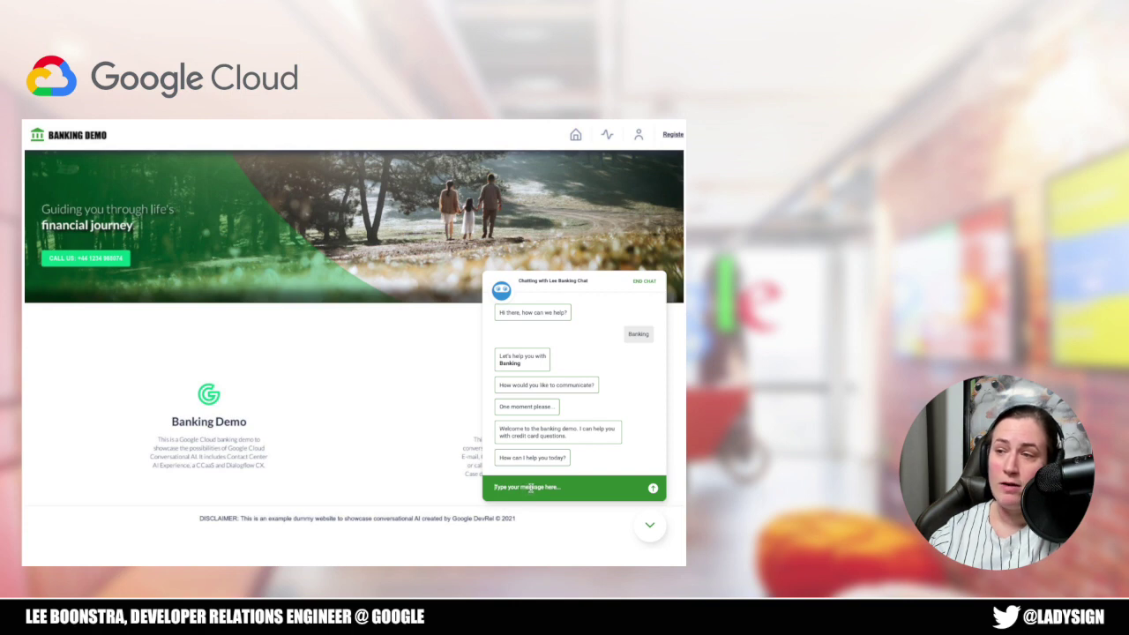
- Report an unexpected credit card received by mail and give card digits 2345
text(I n)
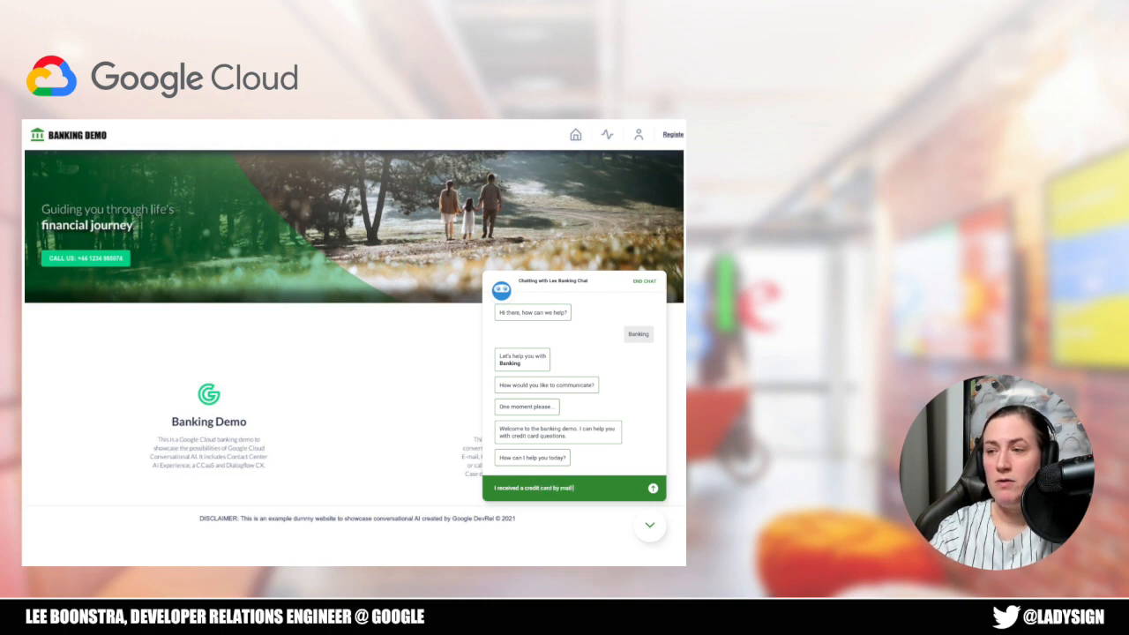
text(today, and I do)
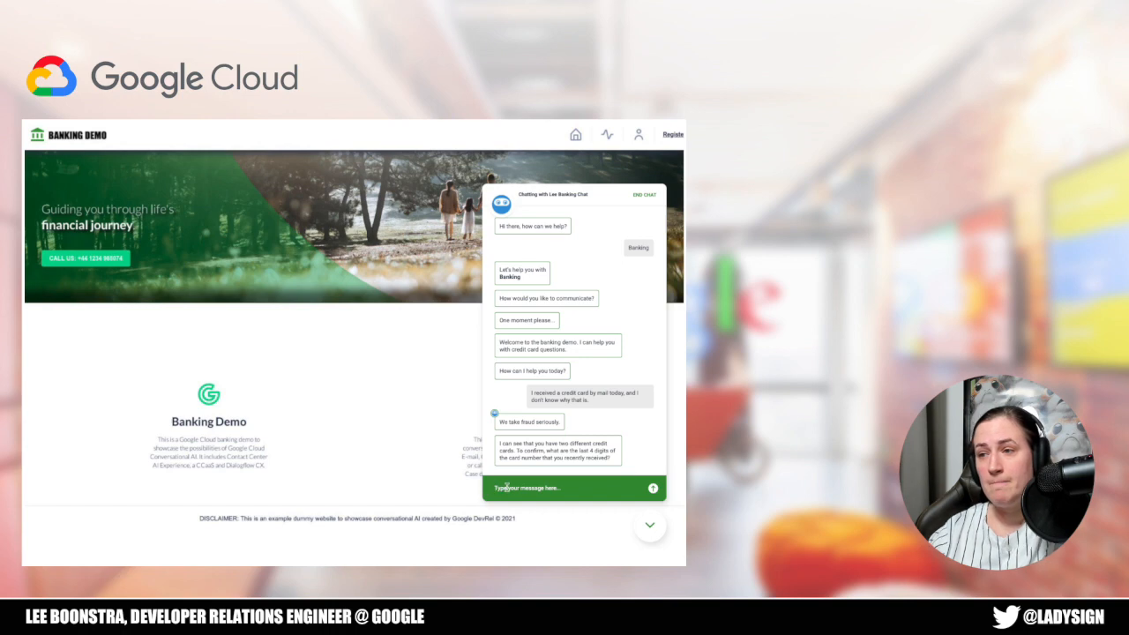
text(234)
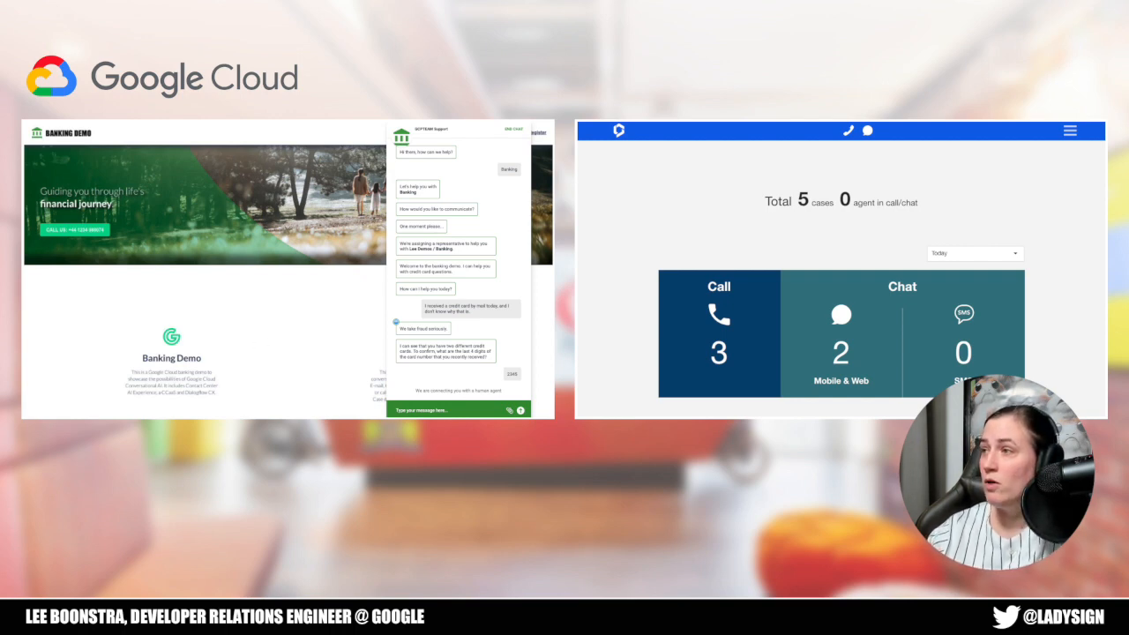
- Accept the escalated banking chat in the console and start replying 'Yeah'
click(867, 131)
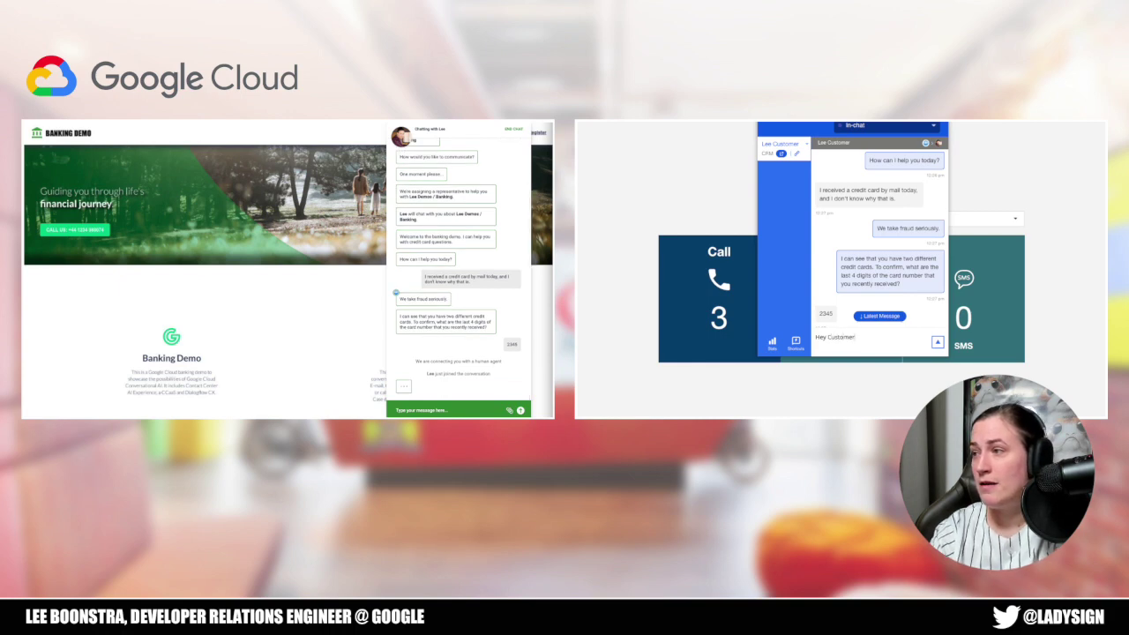
text(Yeah)
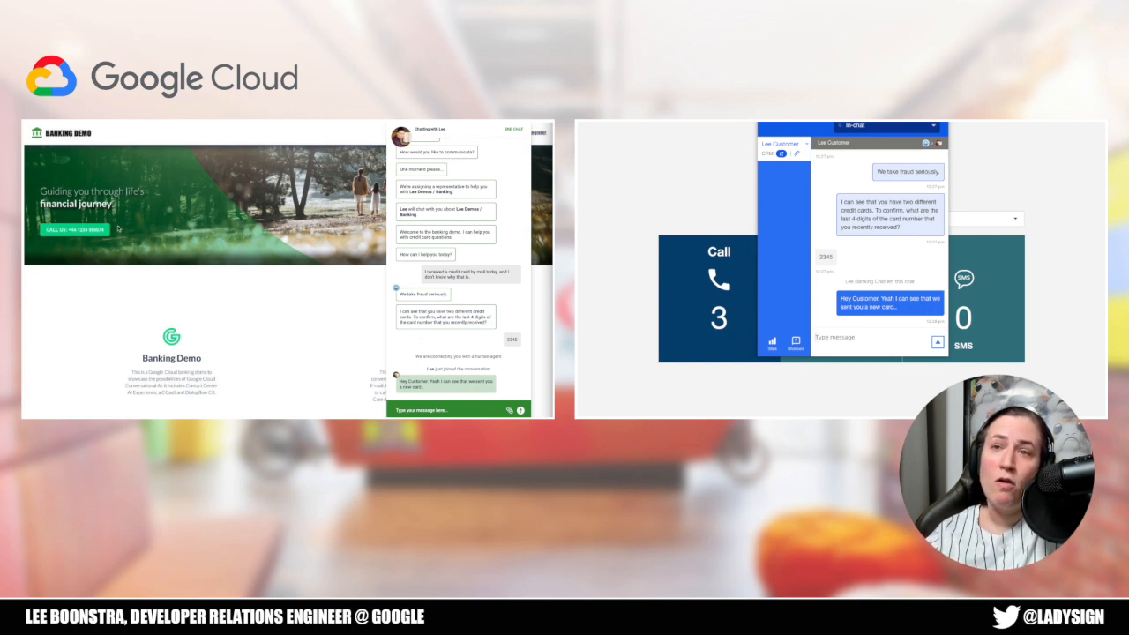
mouse_move(109, 235)
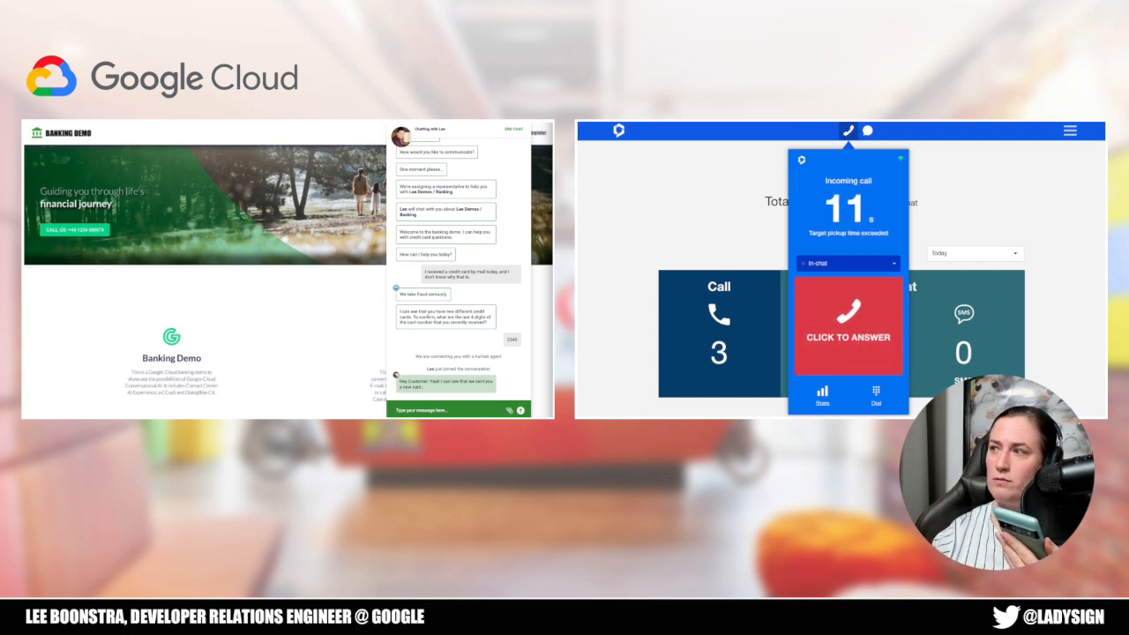
- Answer the incoming customer call from the console popup
click(848, 326)
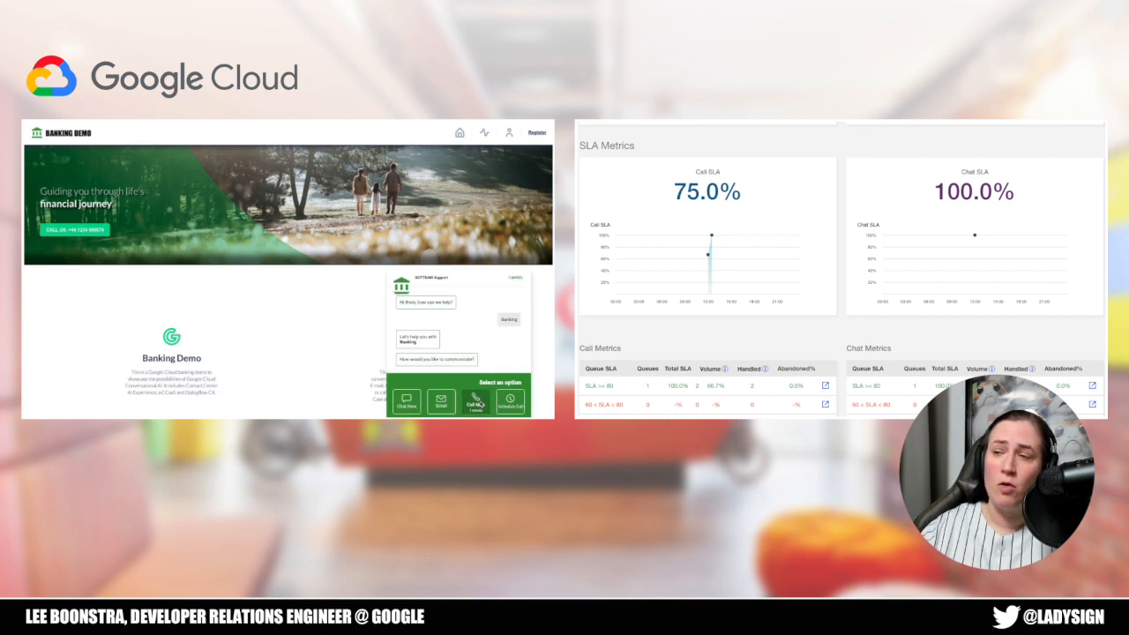
click(474, 402)
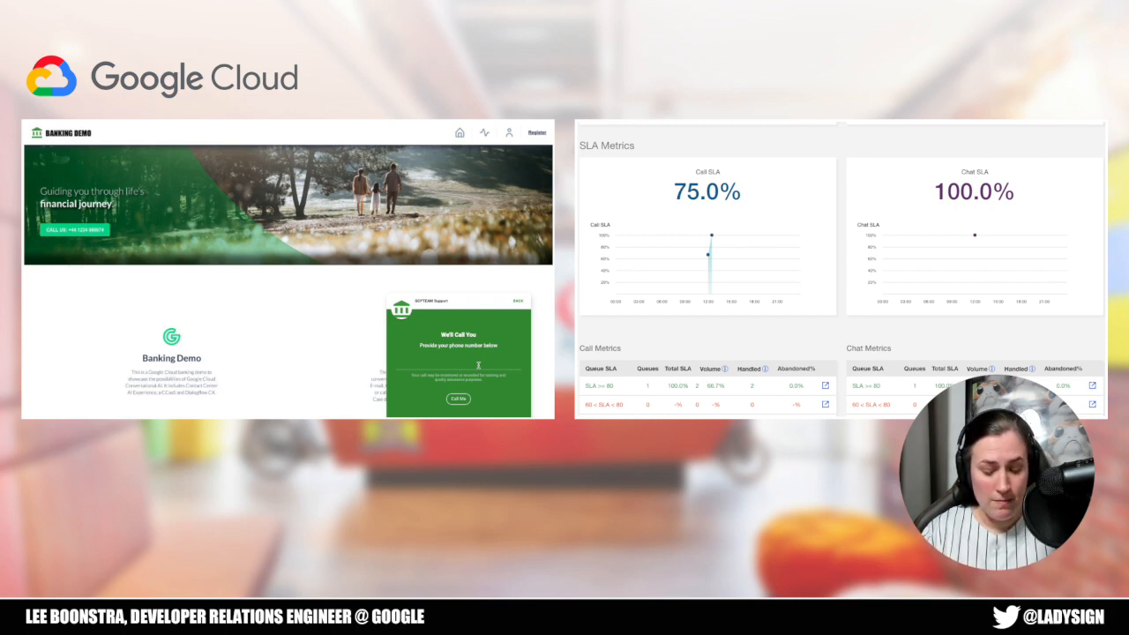
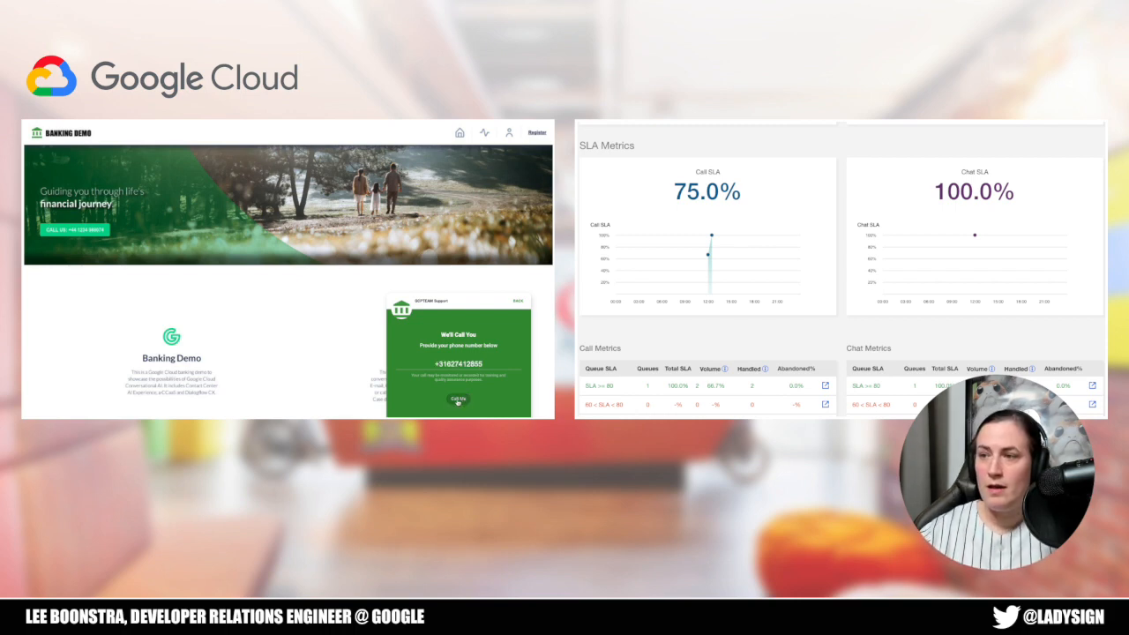
click(458, 400)
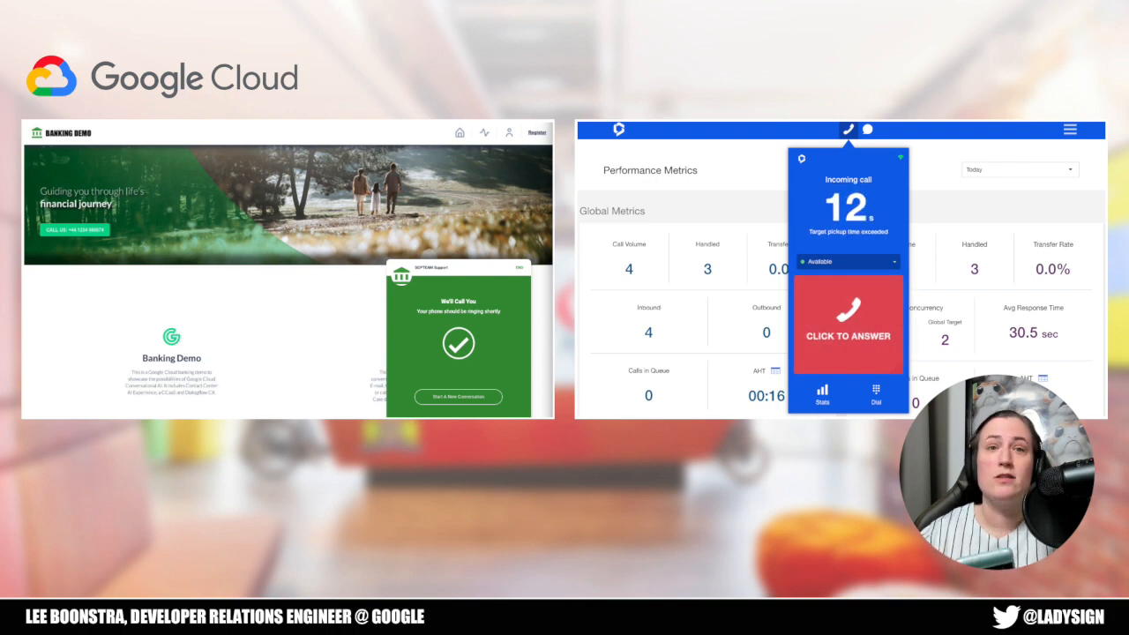
- Pick up the customer's callback in the softphone adapter
click(848, 323)
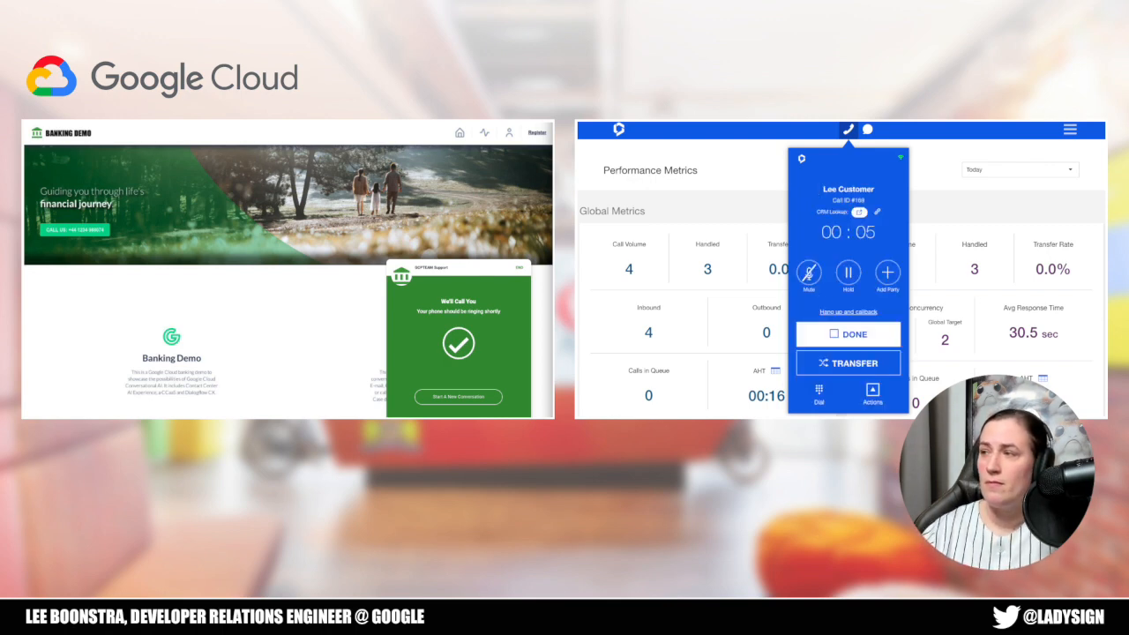
- Hang up the customer call and leave the agent in Wrap-up status
click(847, 363)
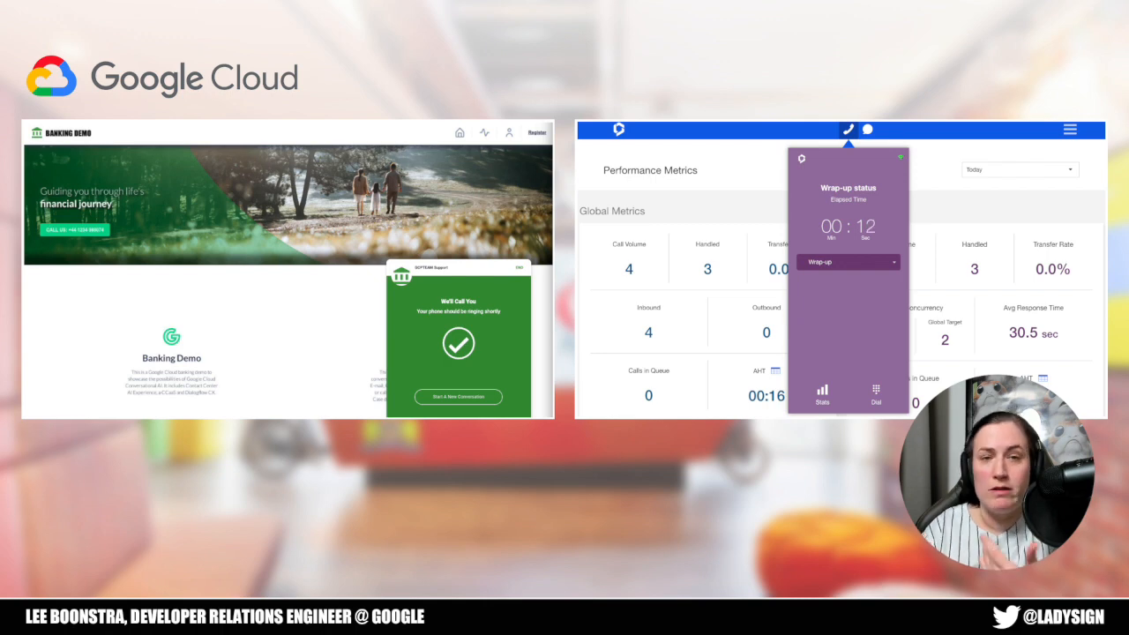
click(847, 261)
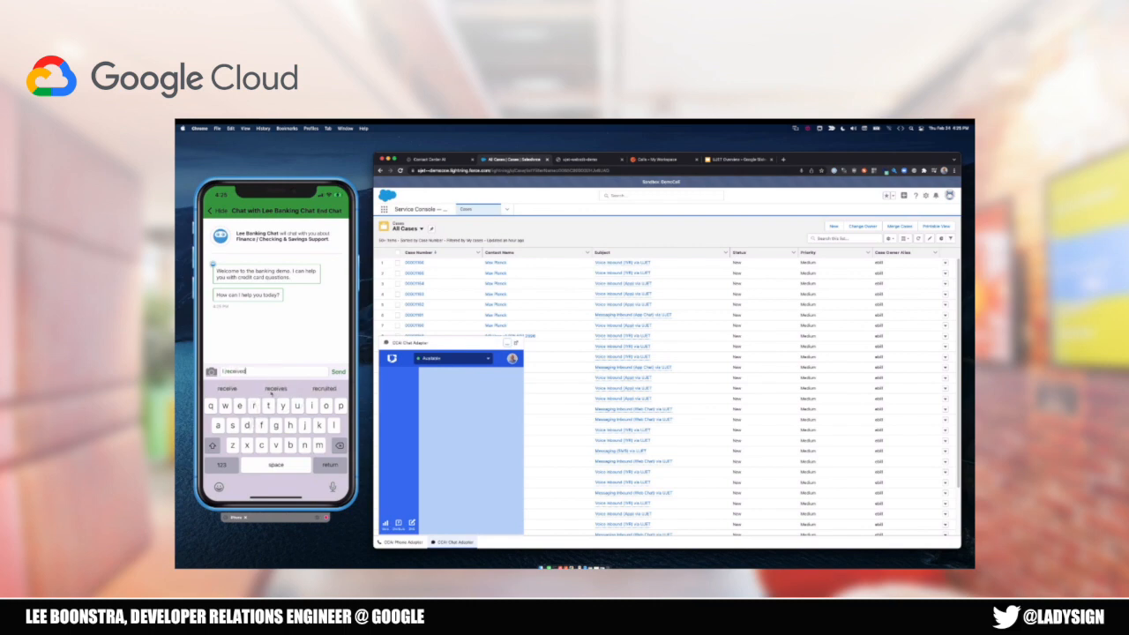
- Send the customer's chat message, request photo, screenshot and video, then refresh the case timeline
text(a new card and I don't)
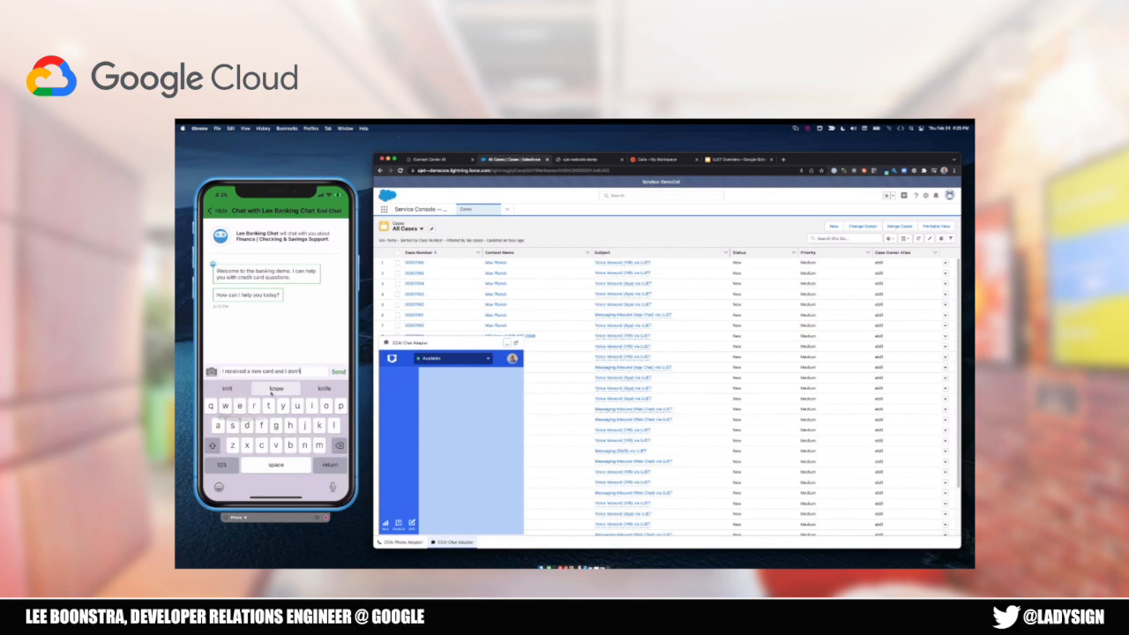
click(336, 370)
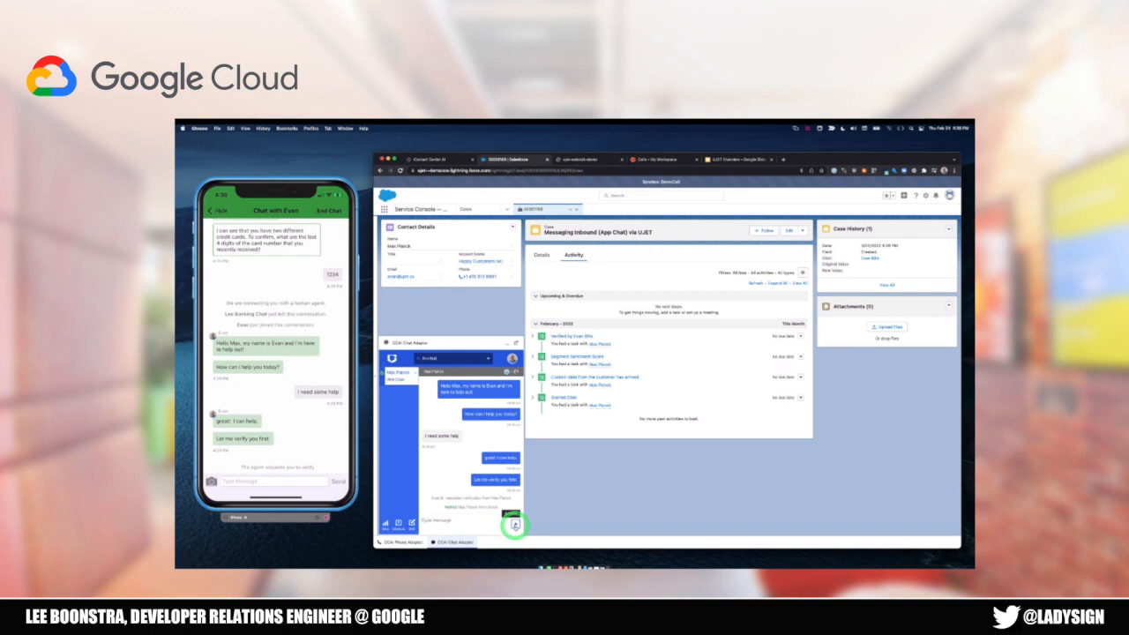
click(515, 523)
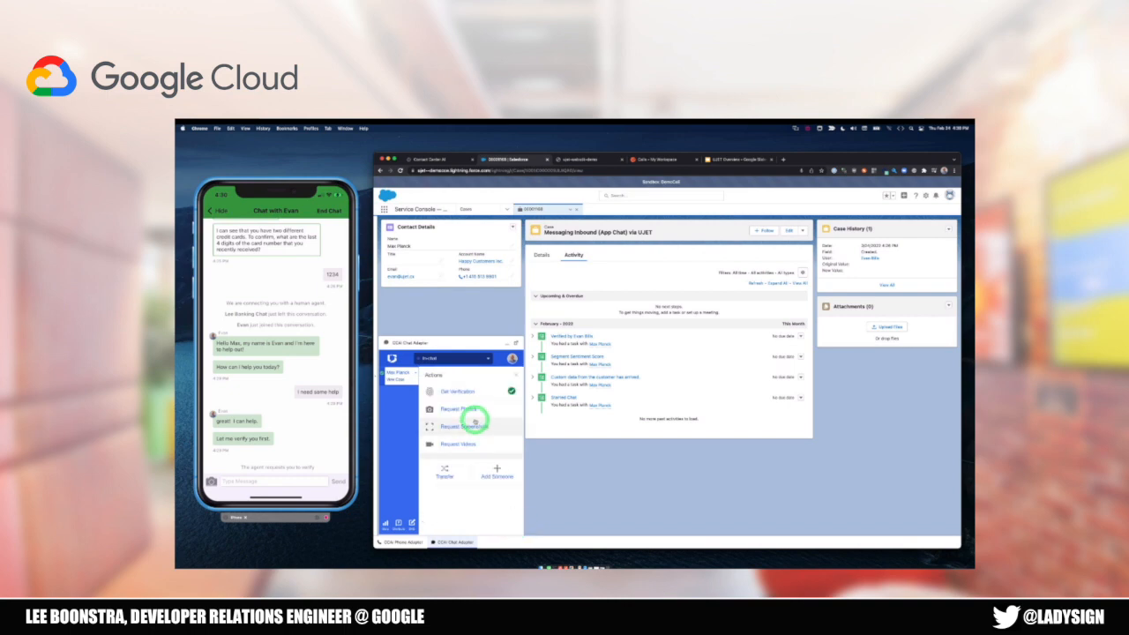
click(459, 408)
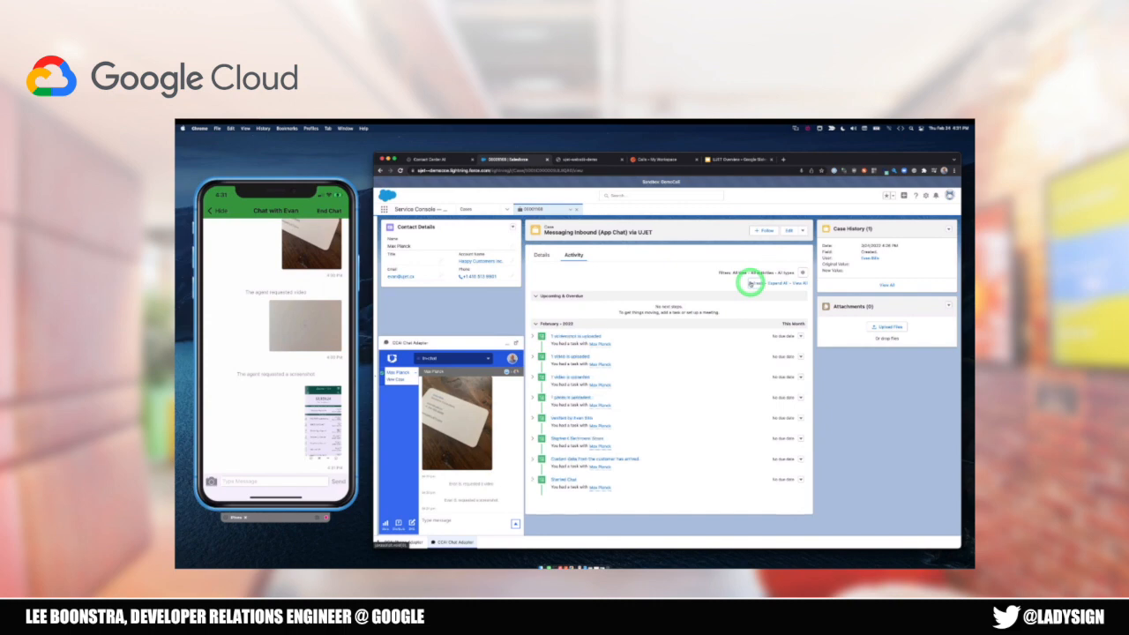
click(535, 336)
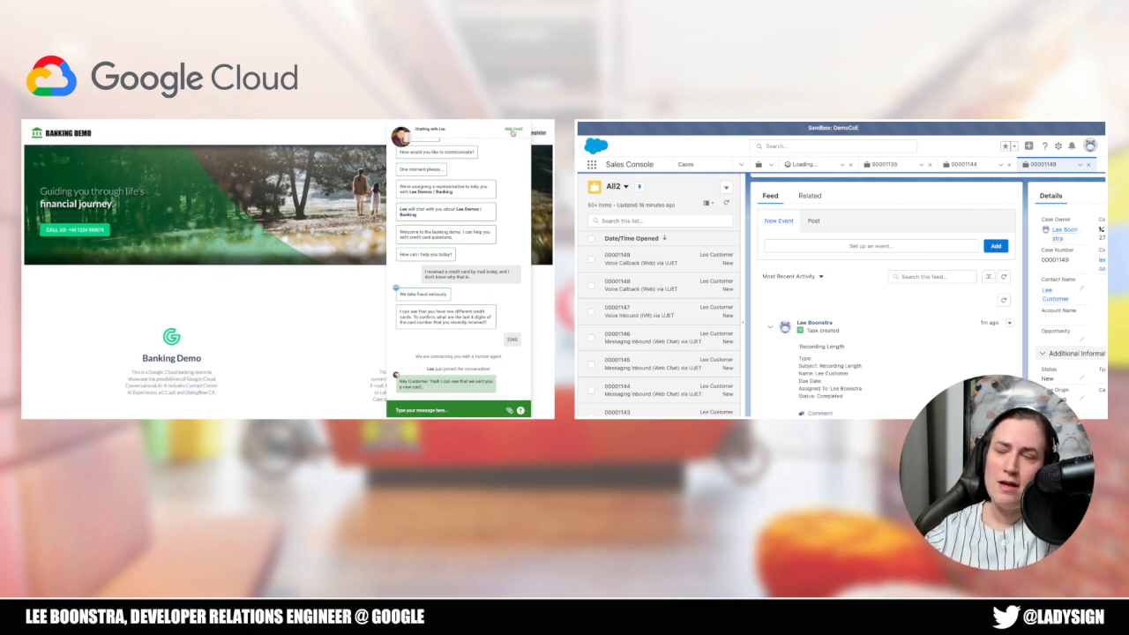
- End and confirm closing the bank chat, then submit an experience rating comment
click(511, 132)
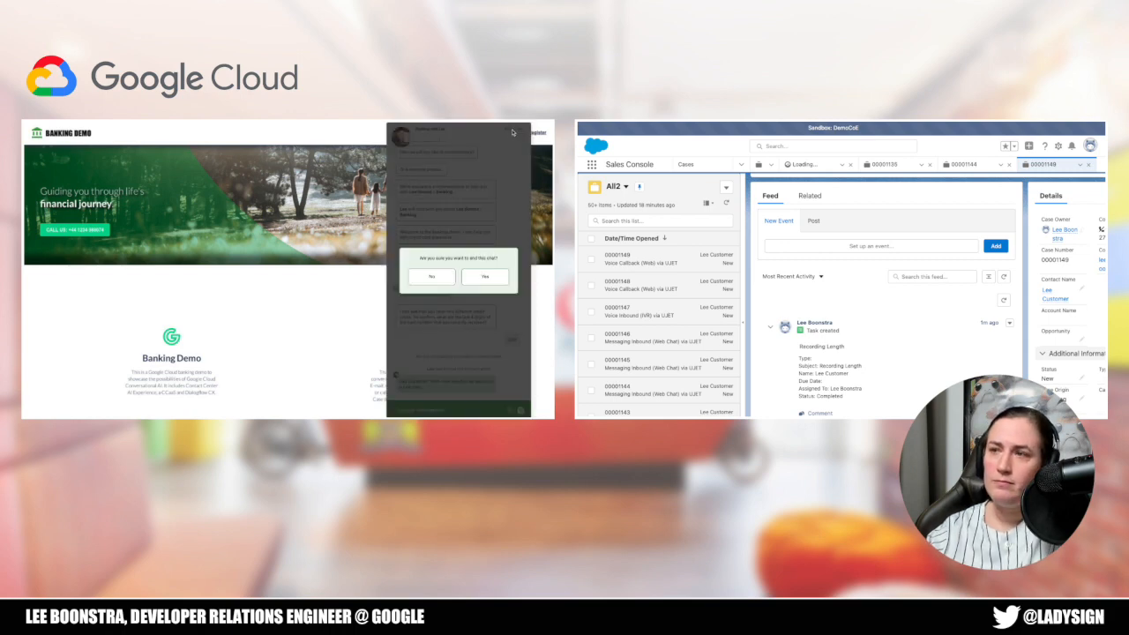
click(430, 277)
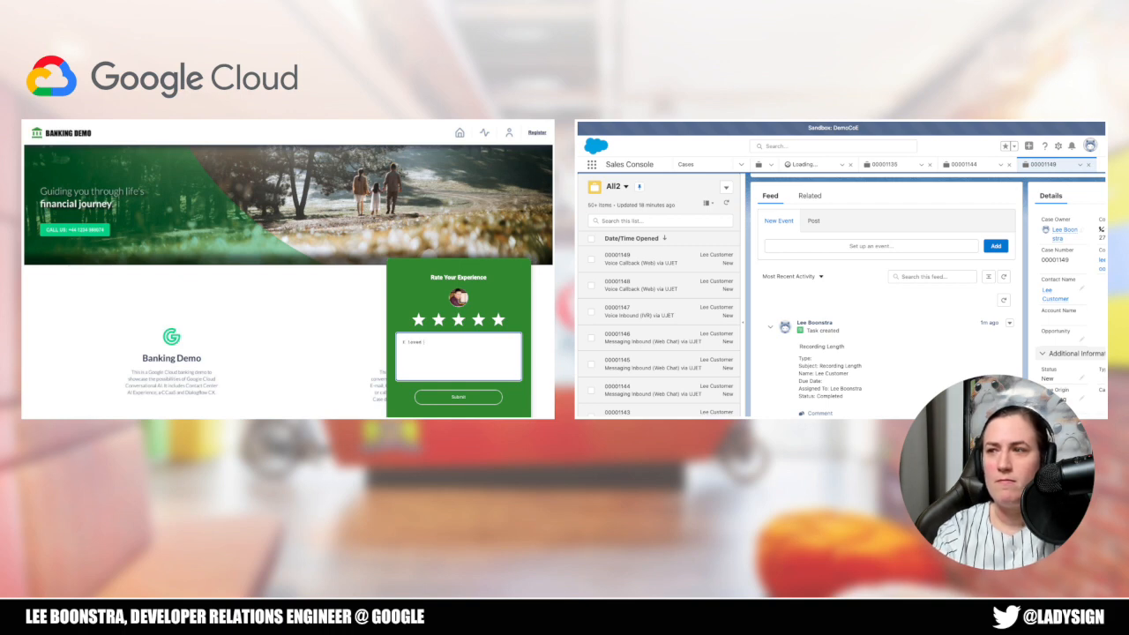
click(458, 397)
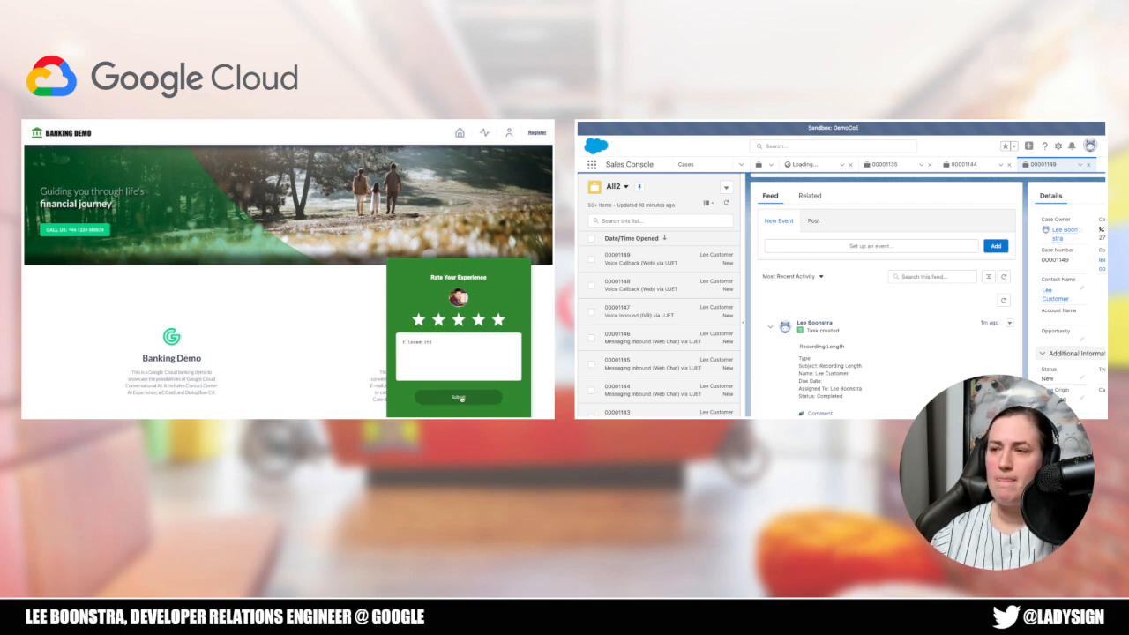
click(458, 398)
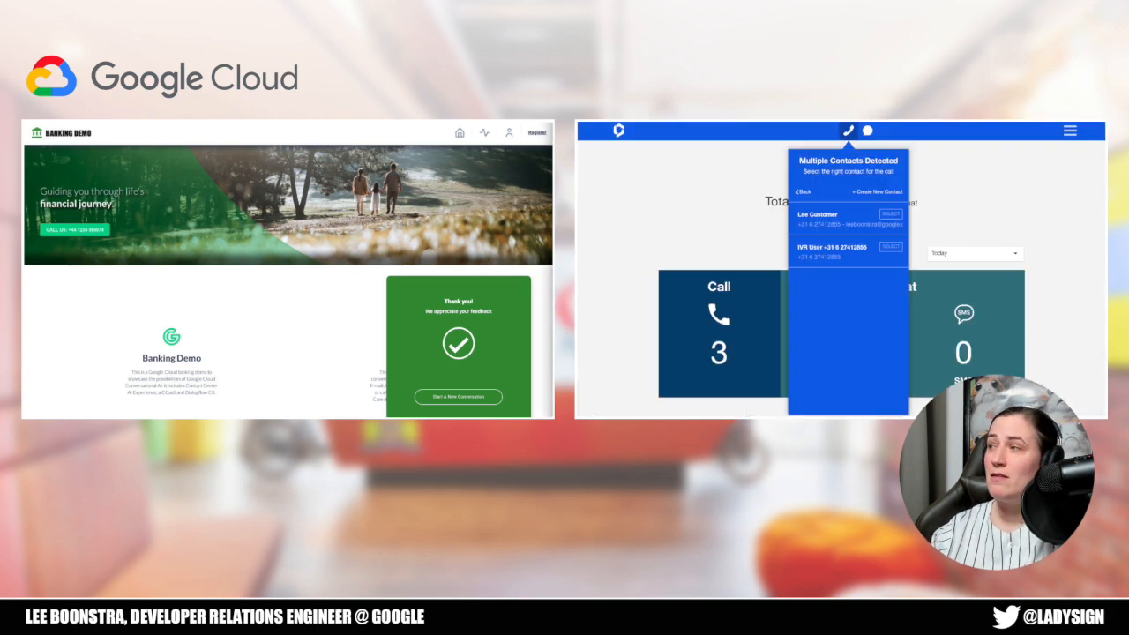
- Dismiss the Multiple Contacts Detected prompt and scroll to SLA metrics: Call 75.0%, Chat 100.0%
click(1070, 130)
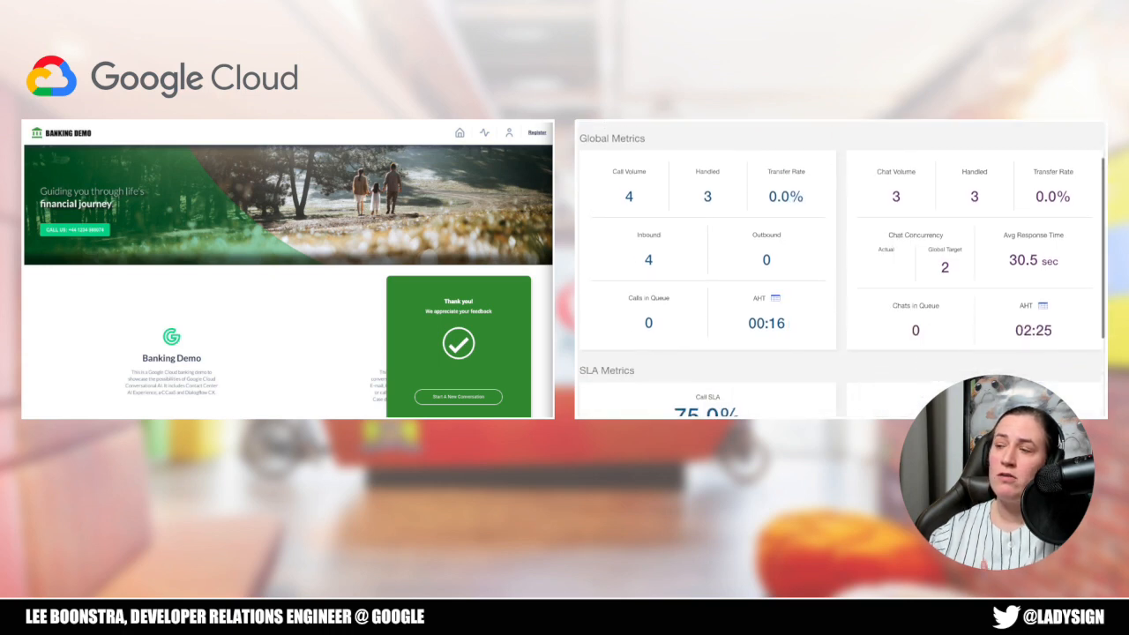
scroll(down, 3)
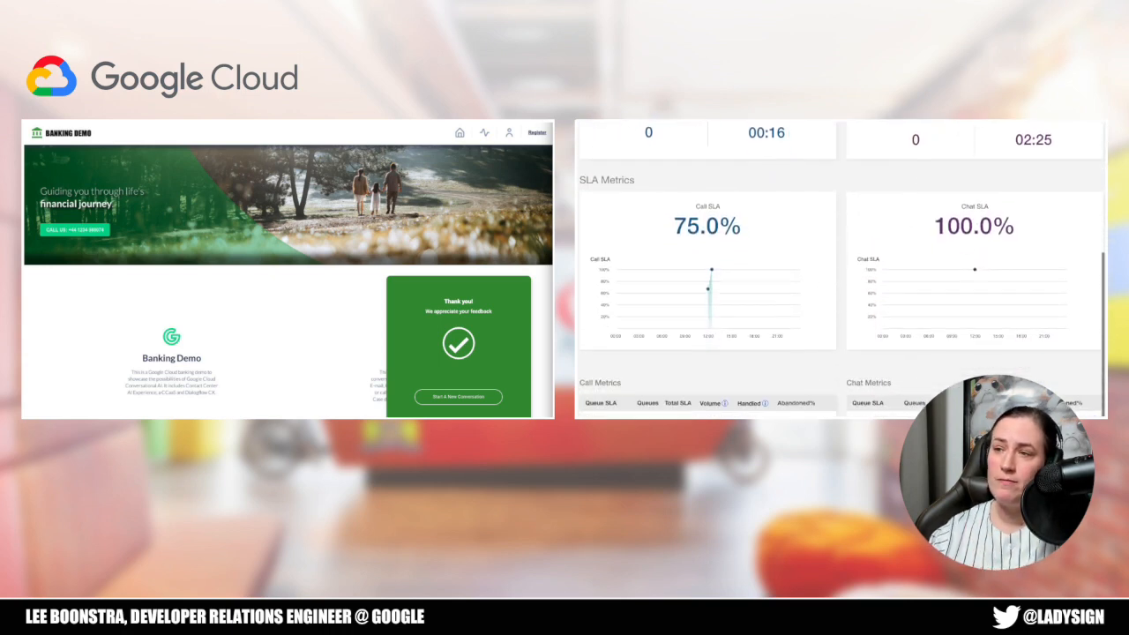